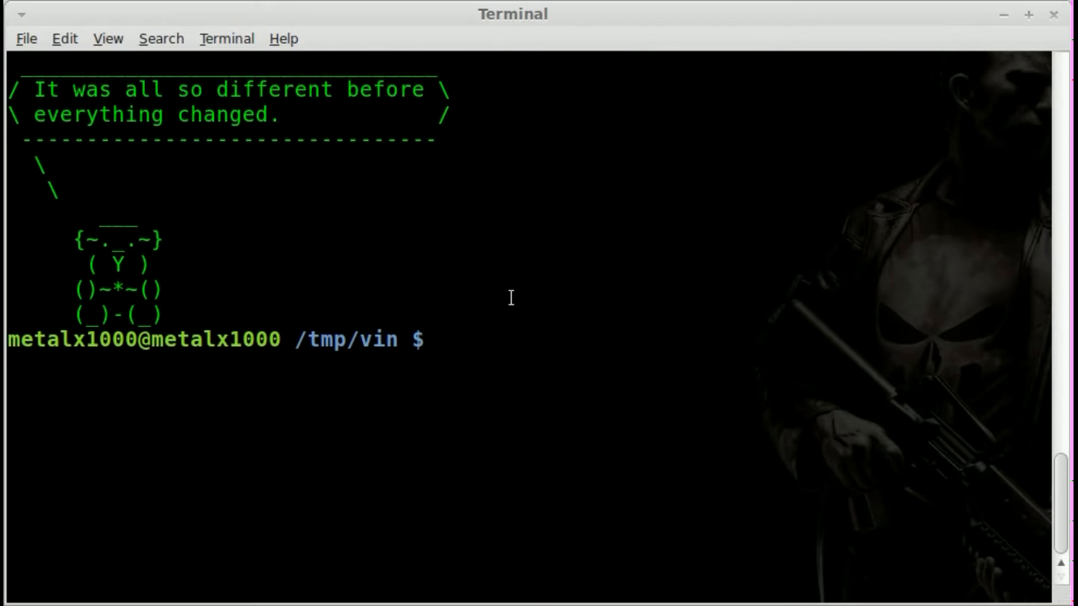
- Run 'display photo2.jpg' to preview the original photo
left_click(511, 298)
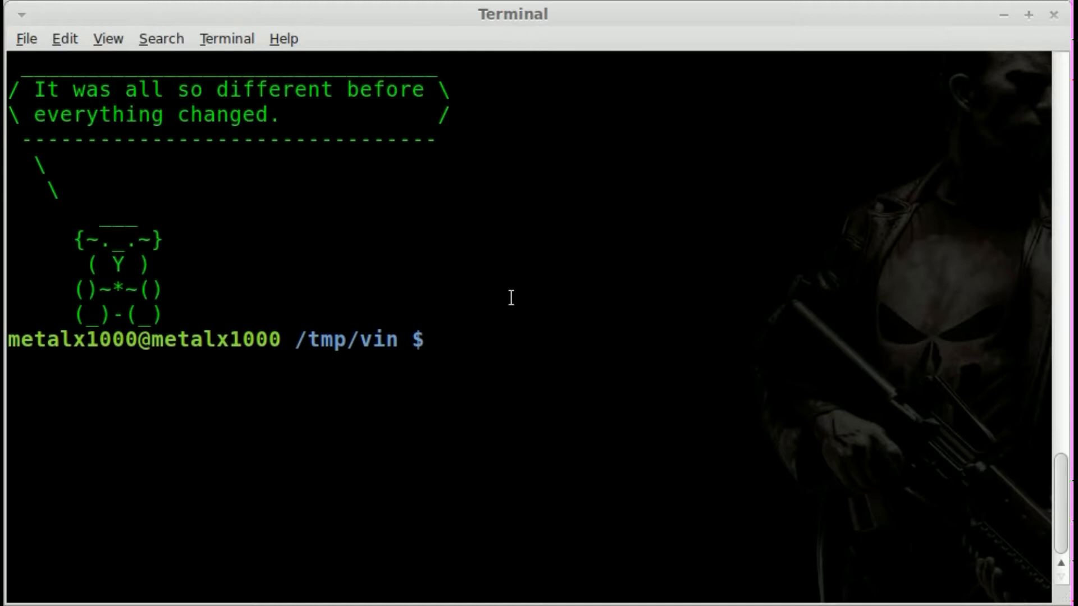
type("dis")
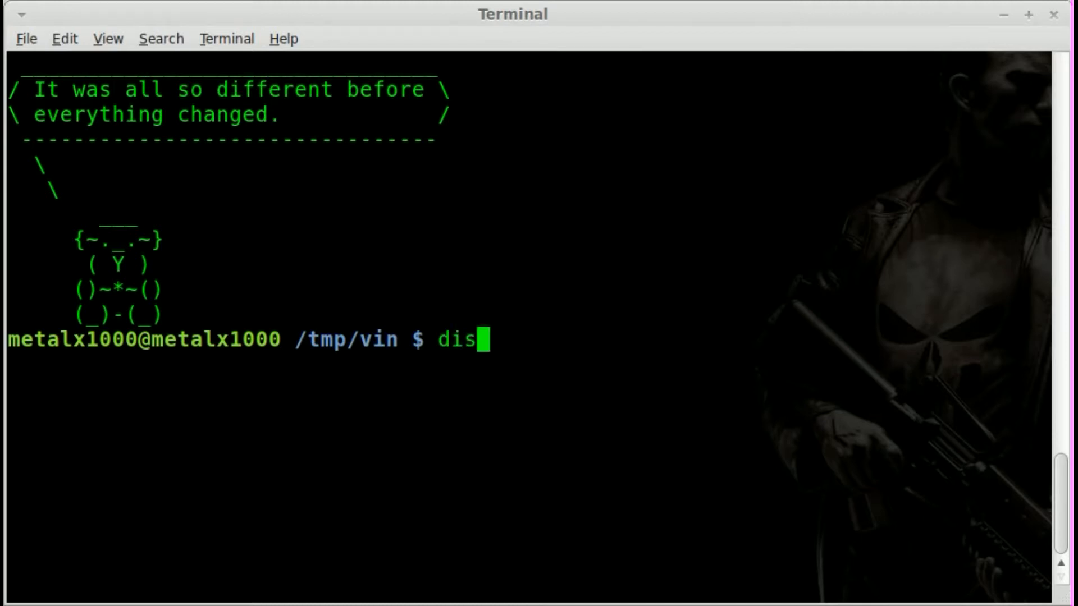
type("play")
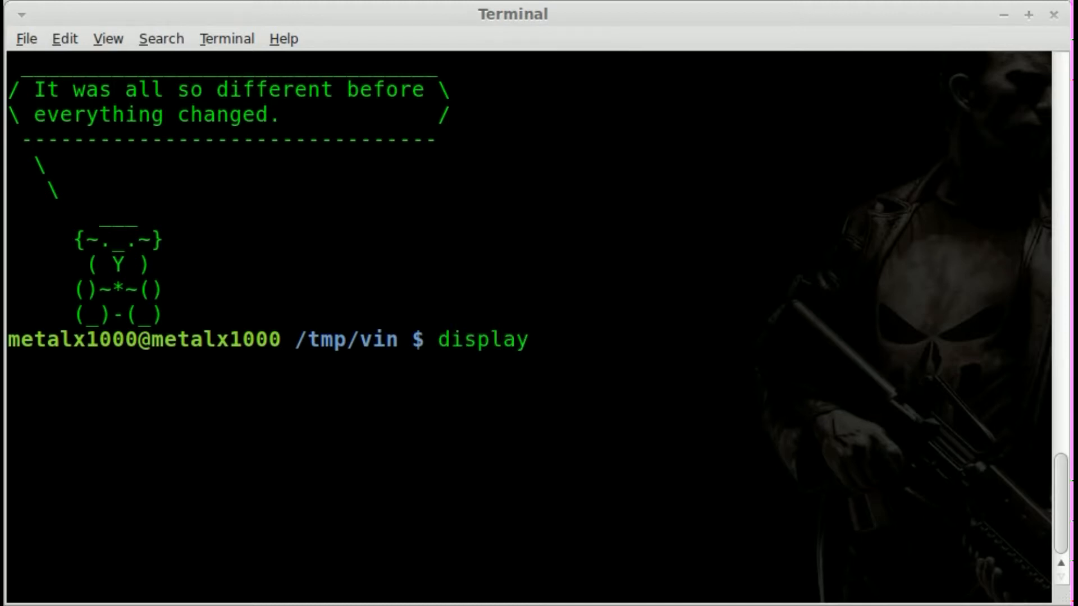
type("ph")
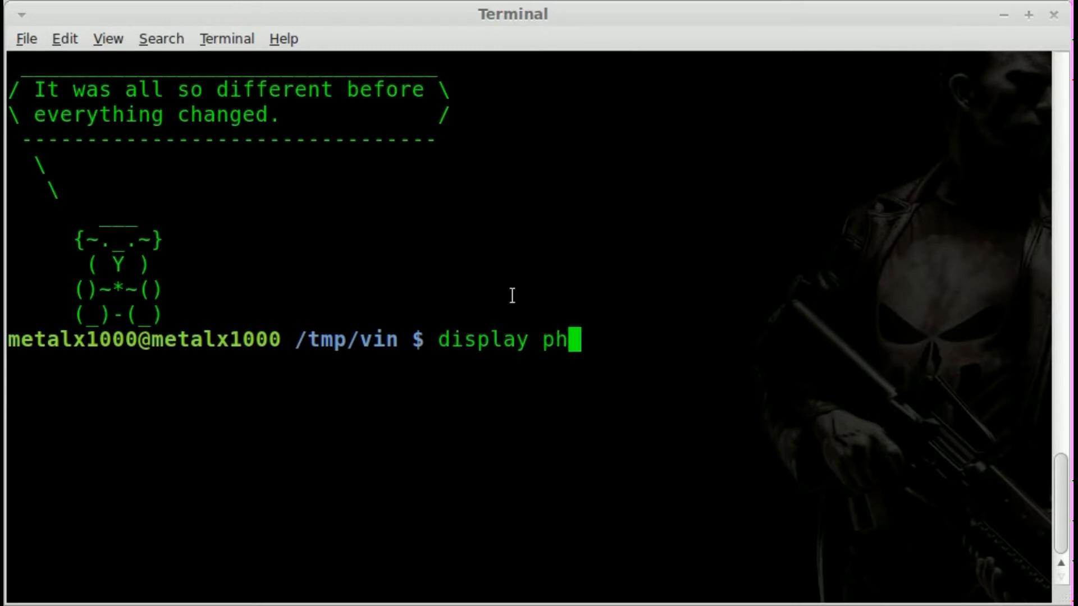
type("oto2.jpg")
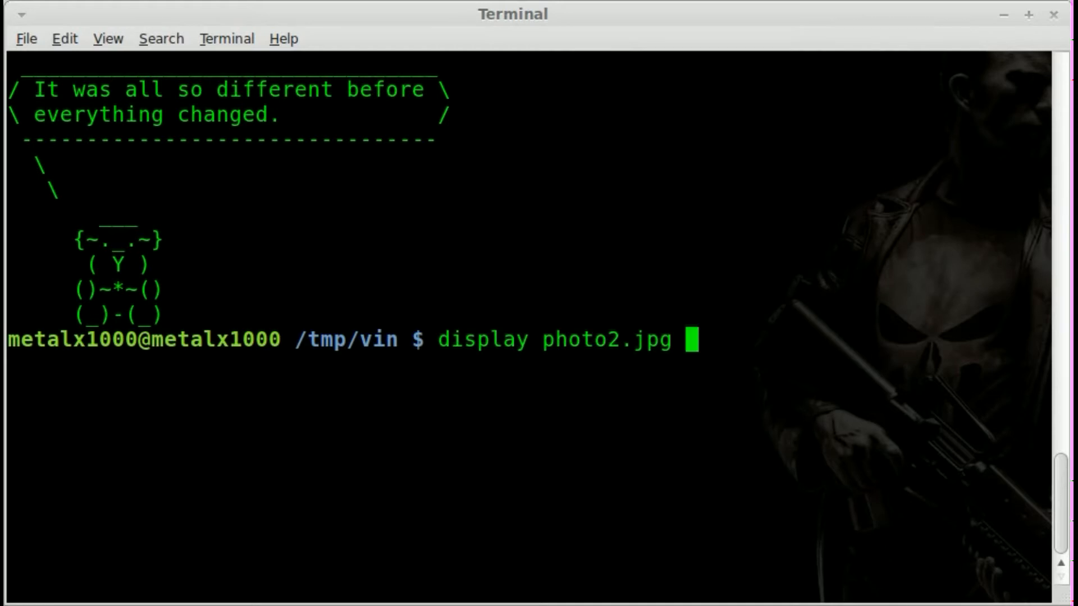
key("Return")
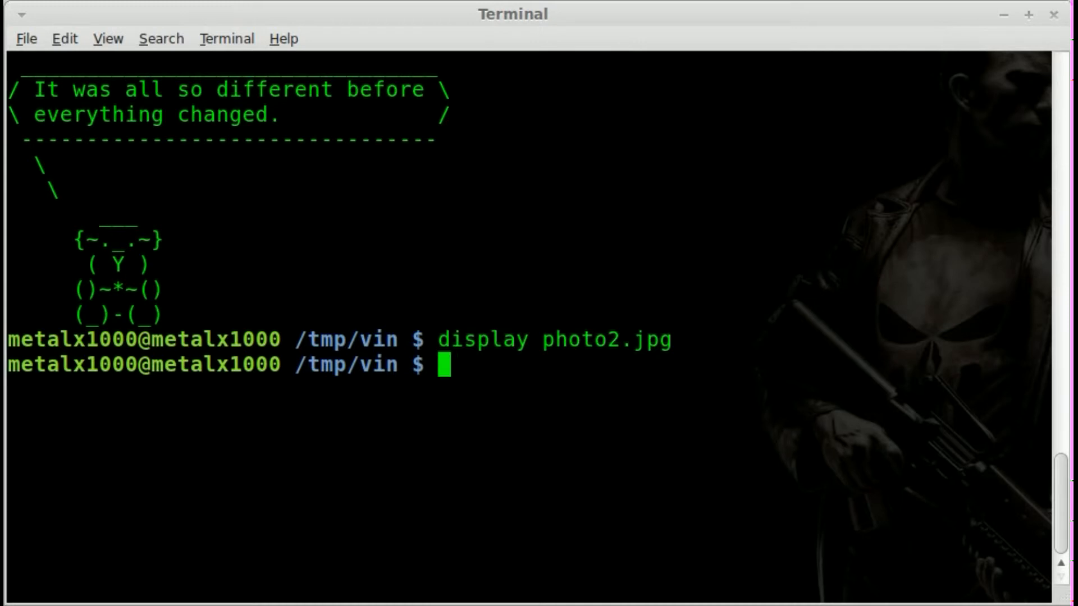
- Run convert on photo2.jpg with a black background and 100x300 vignette, outputting photo.png
type("convert")
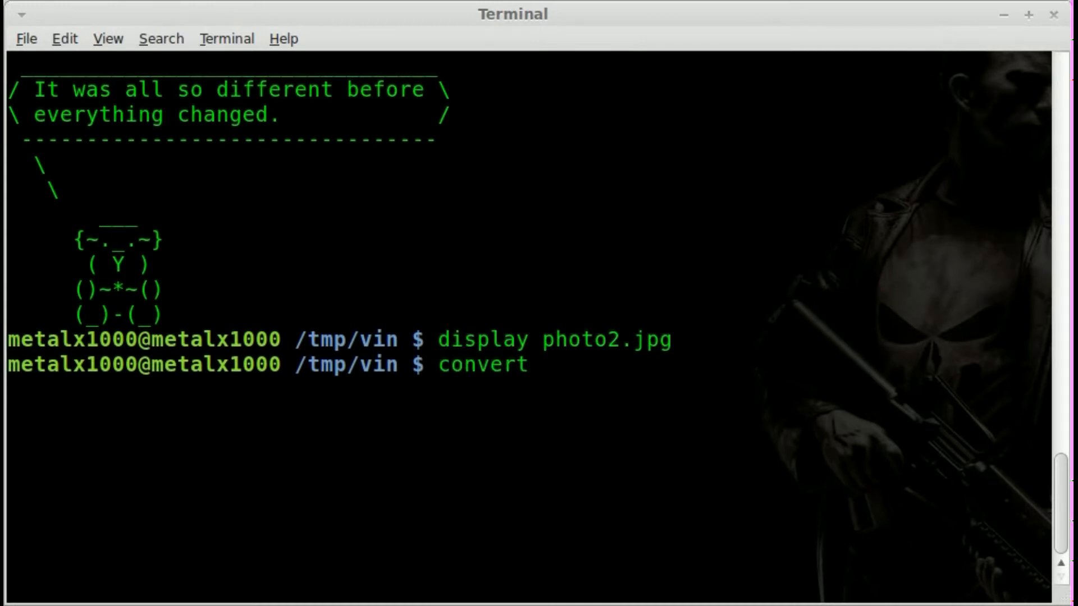
type("photo2.jpg")
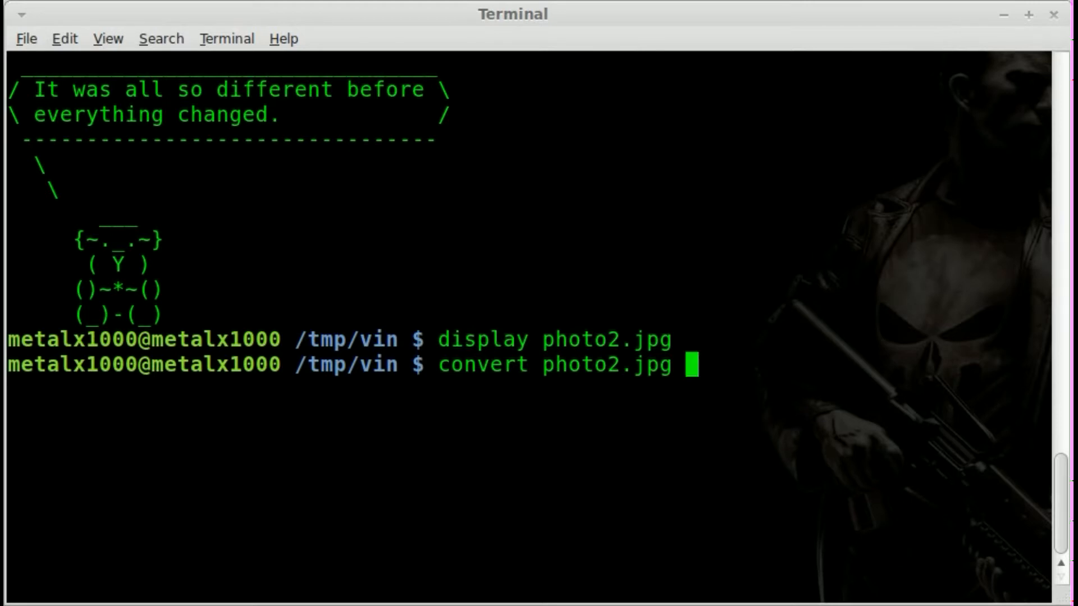
type("-backgr")
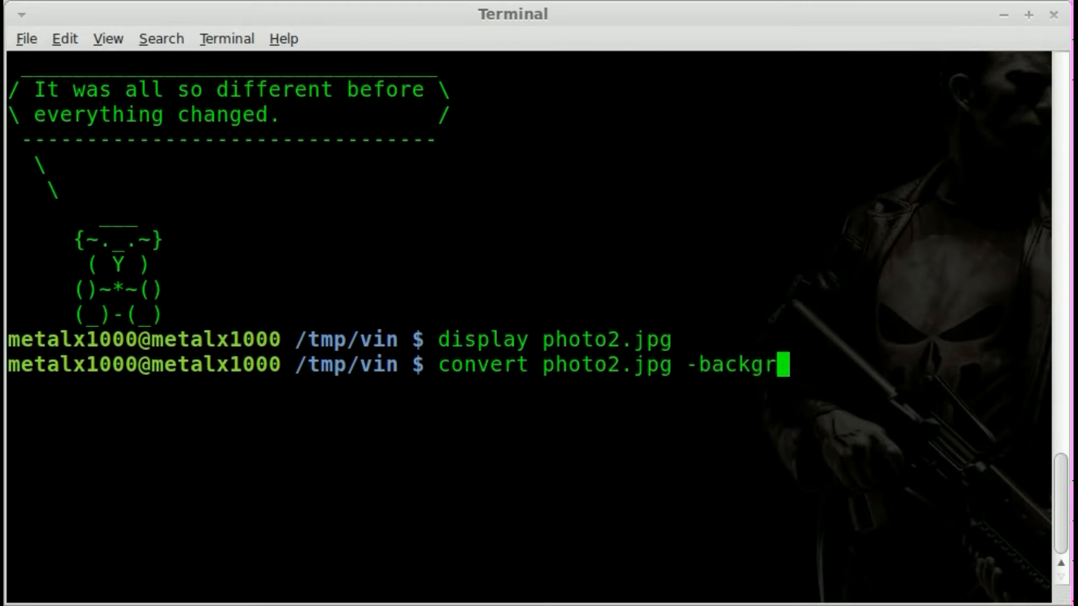
type("ound blac")
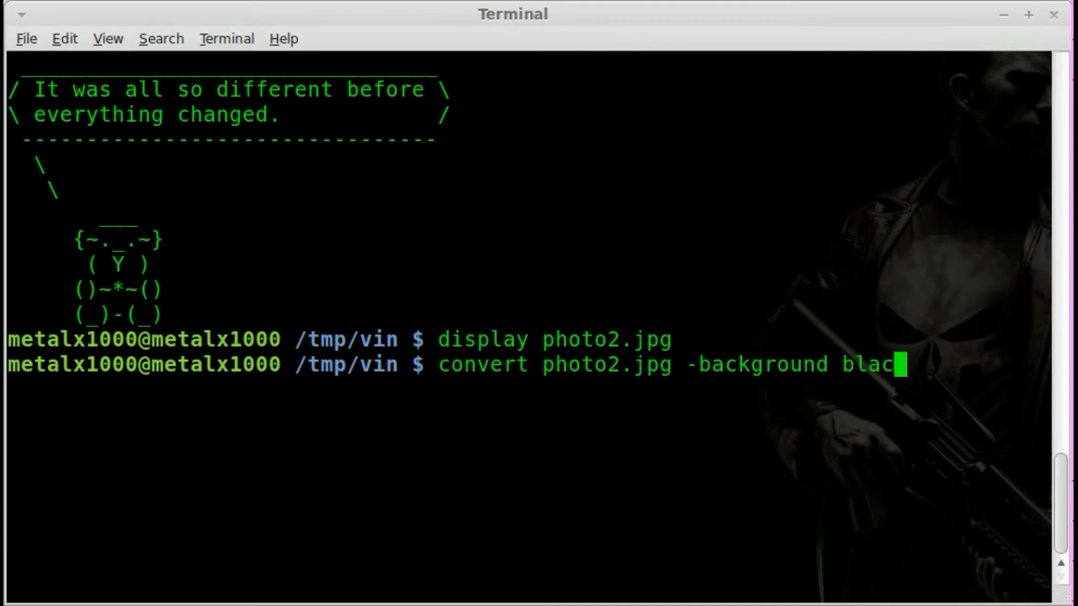
type("k")
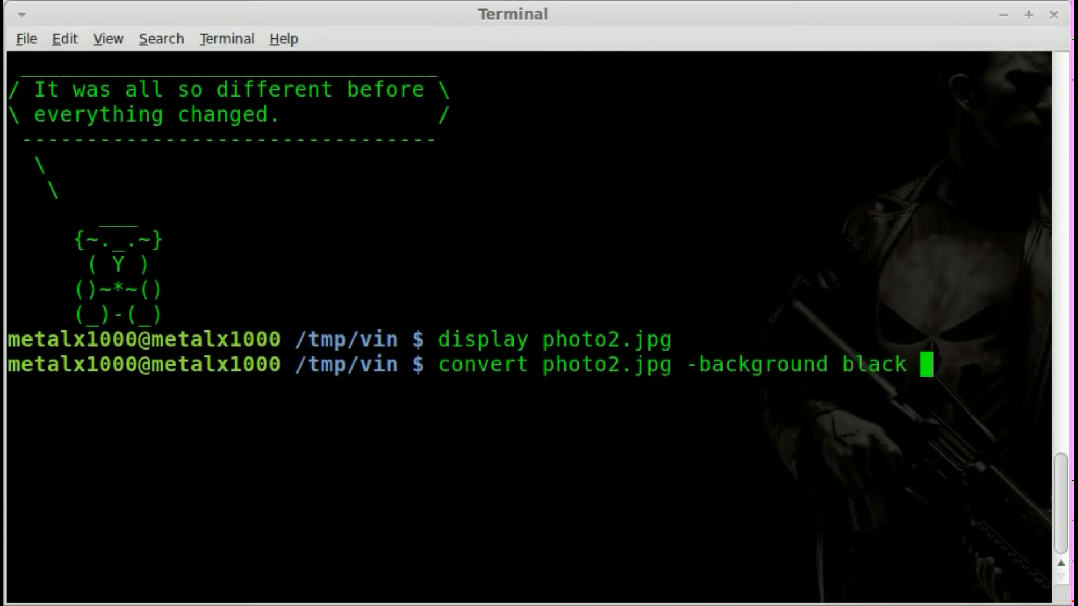
type("-vigne")
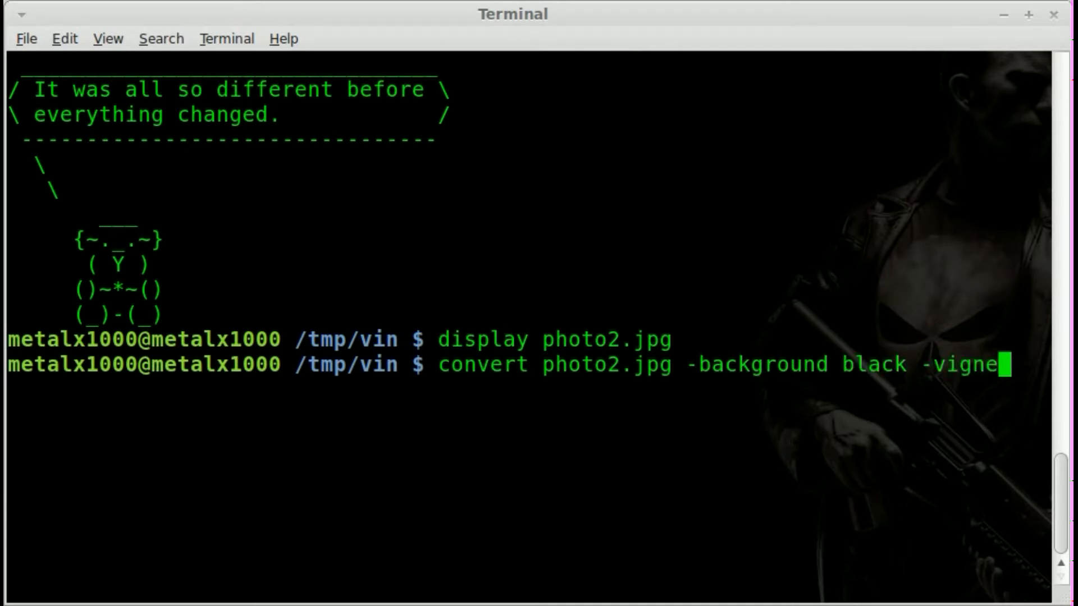
type("tte")
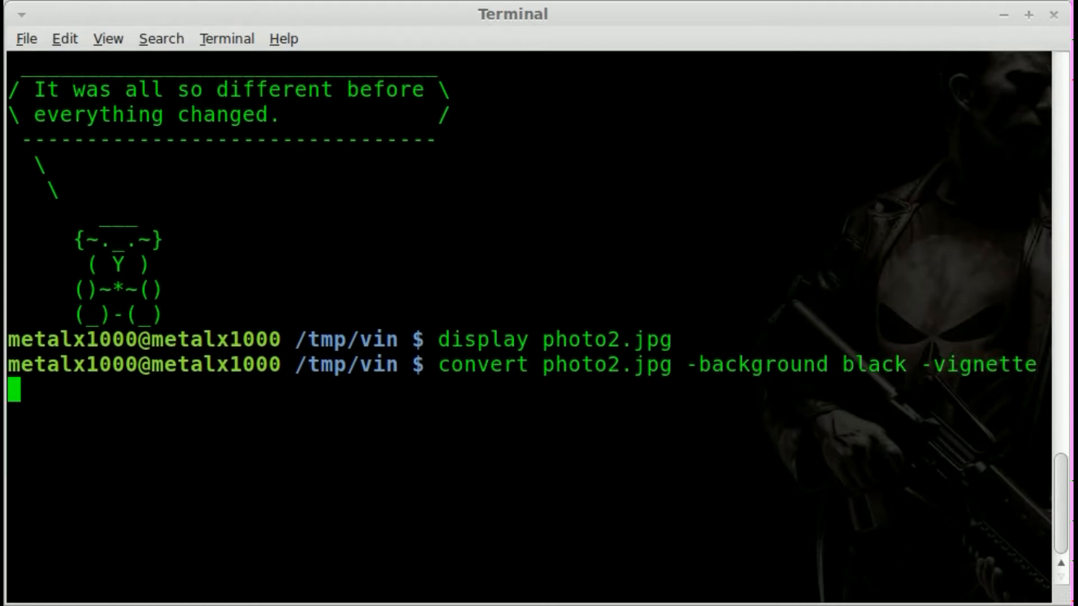
type("100x")
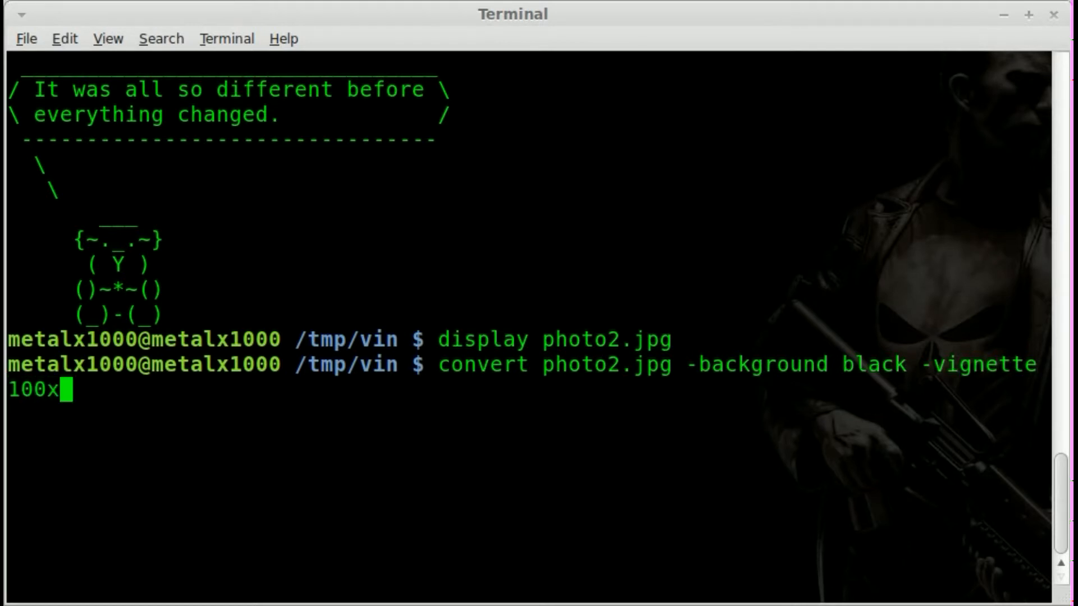
type("300")
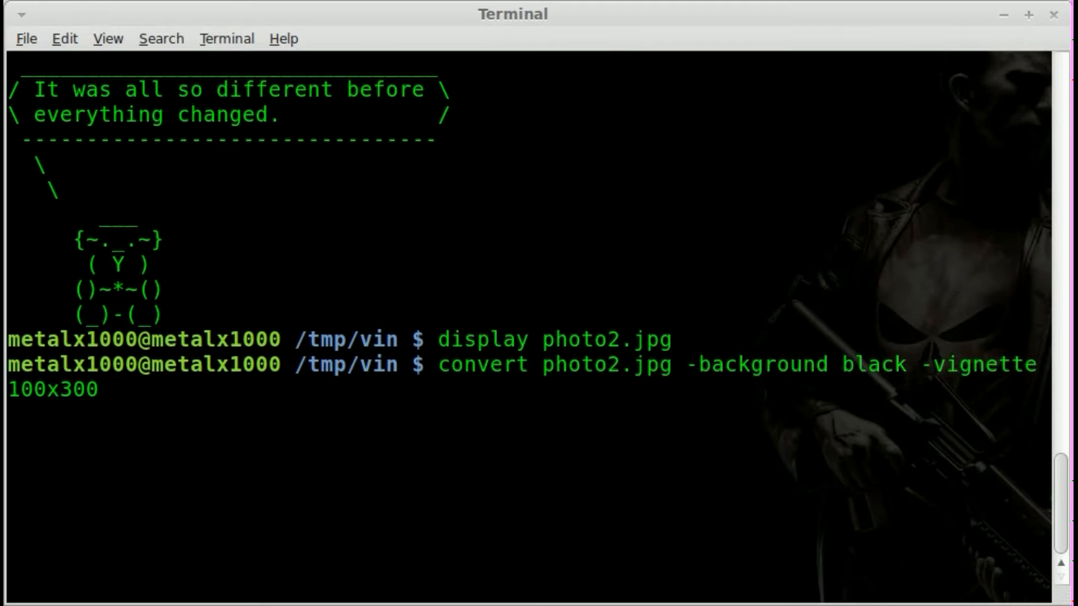
type("phot")
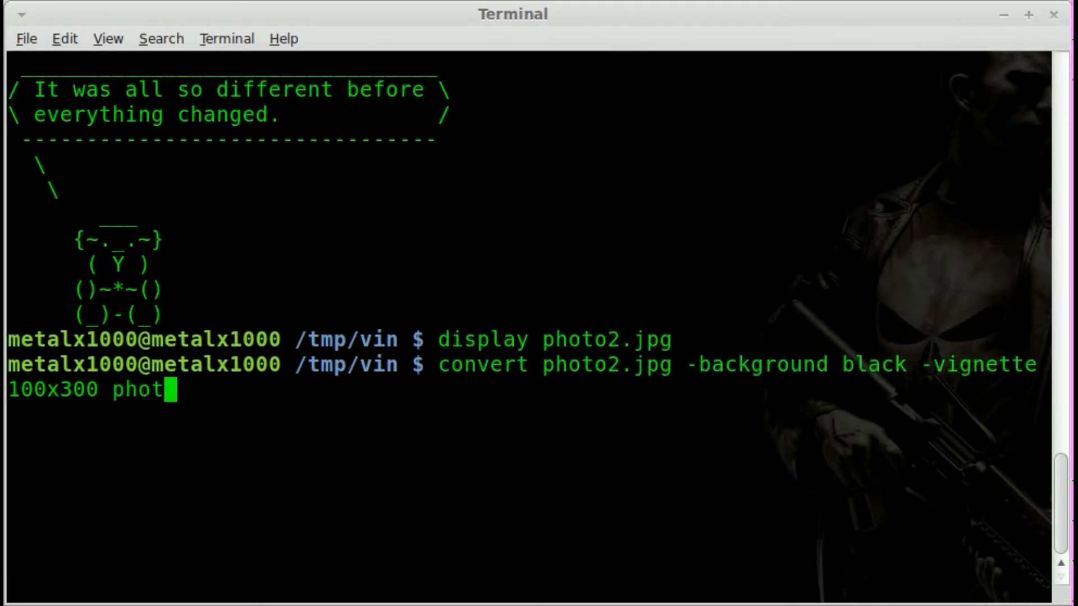
type("o2")
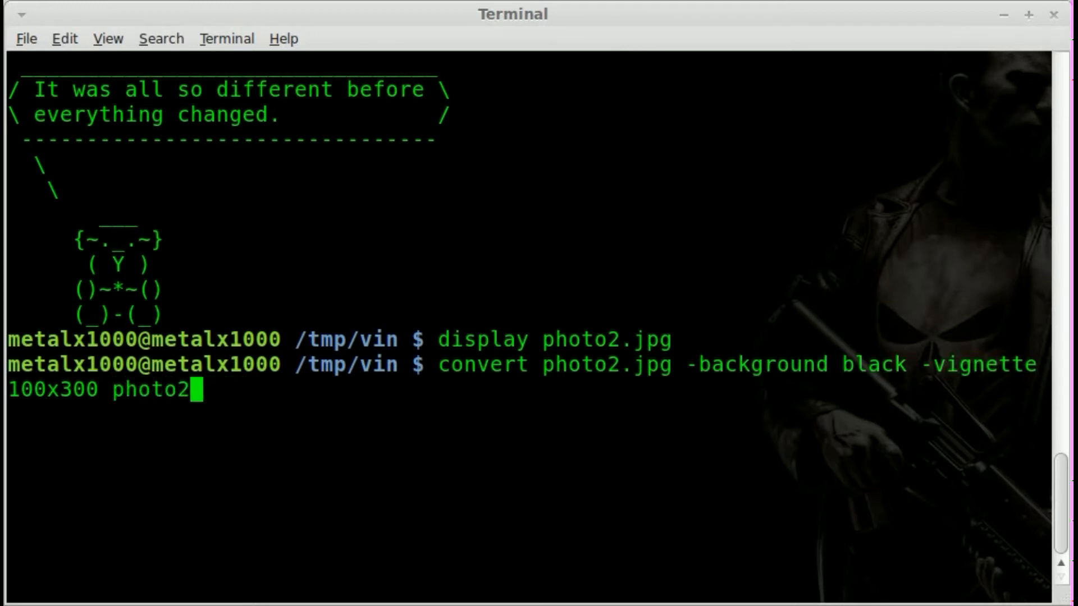
type(".png")
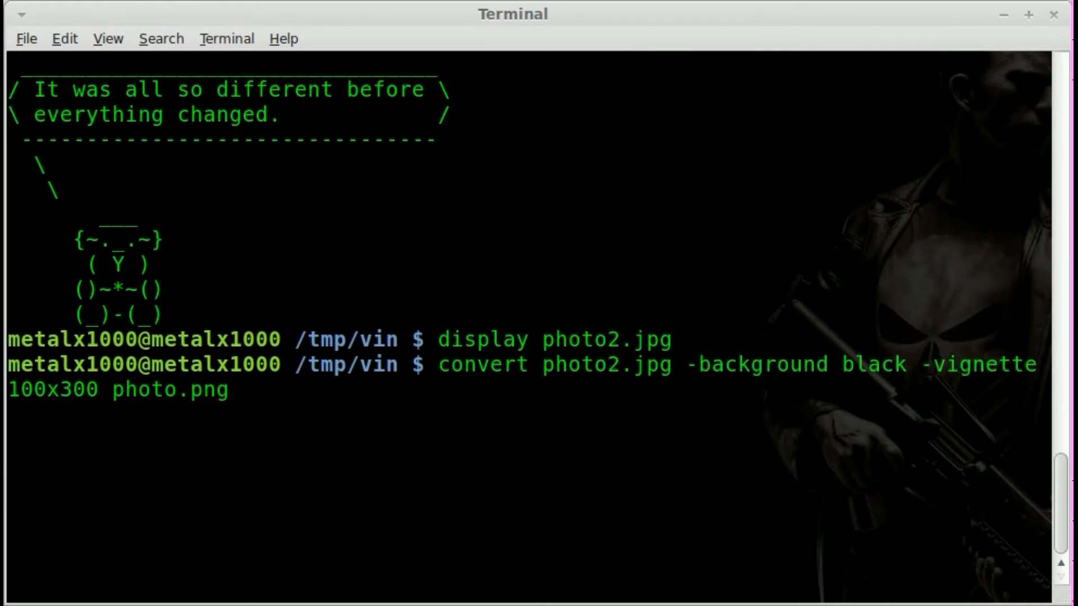
key("Return")
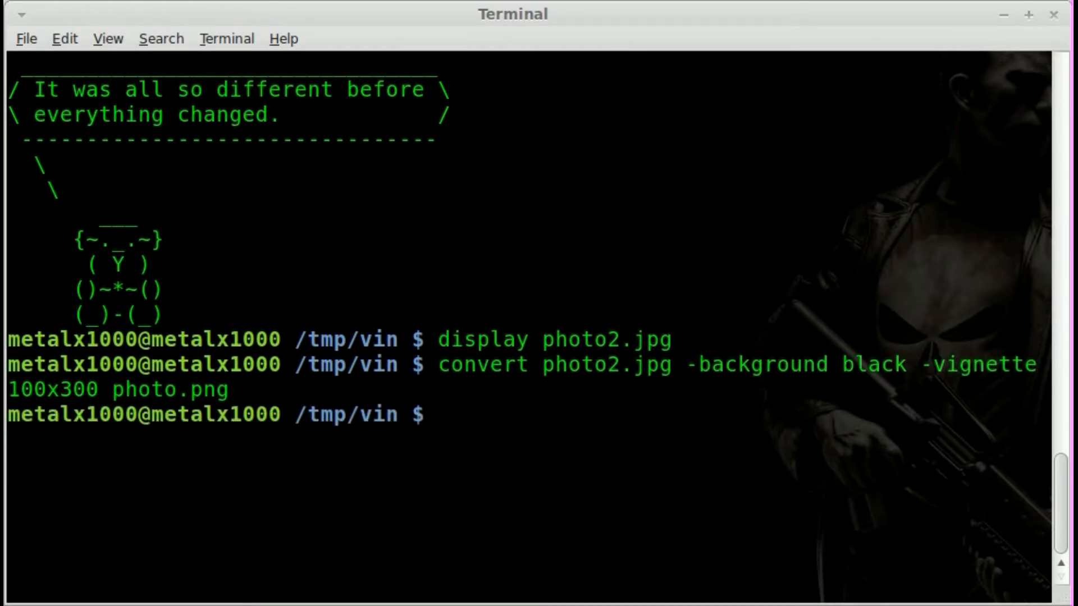
- Display photo.png to check the black 100x300 vignette
type("display")
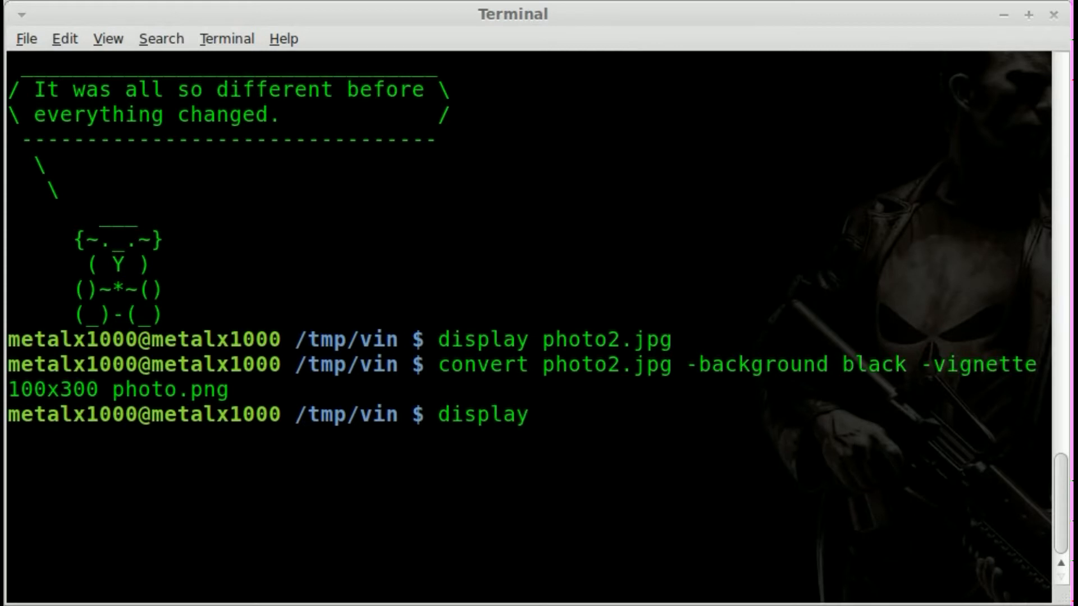
type("photo.png")
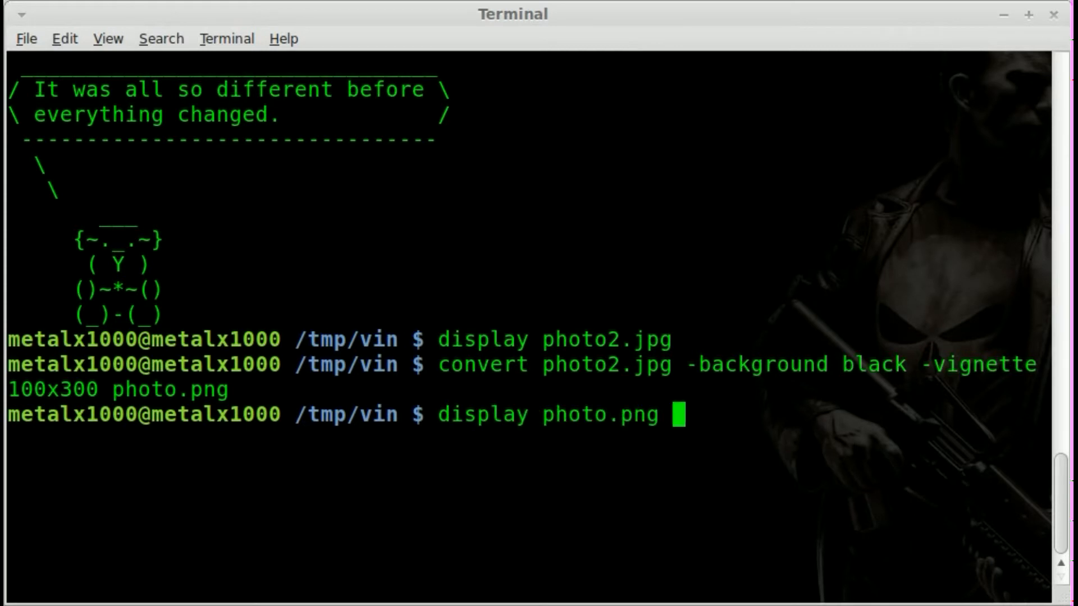
key("Return")
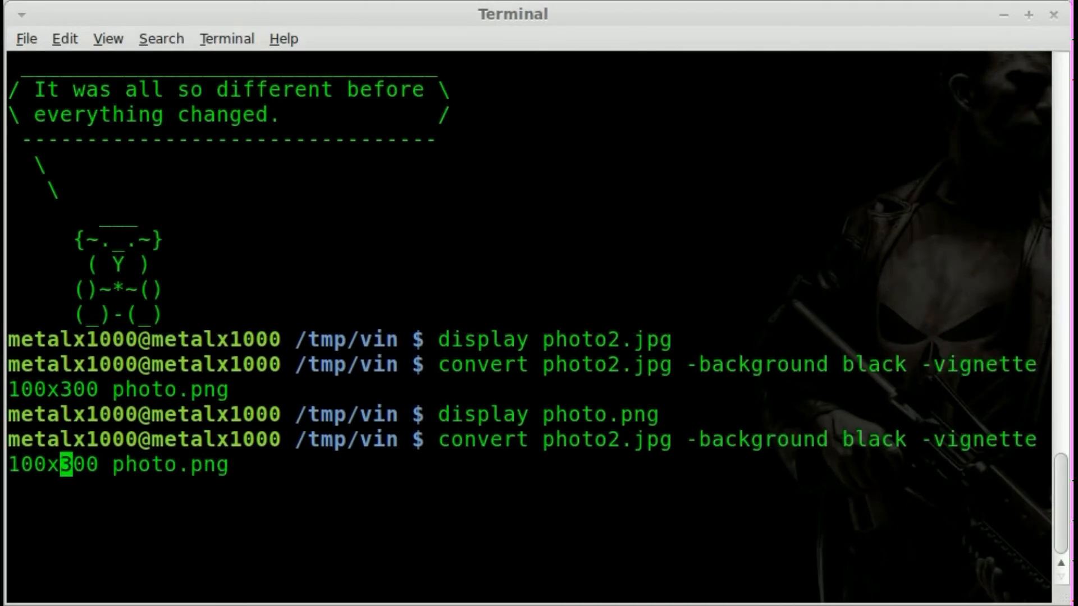
- Shrink the vignette to 10x30, regenerate photo.png, and display it
key("BackSpace")
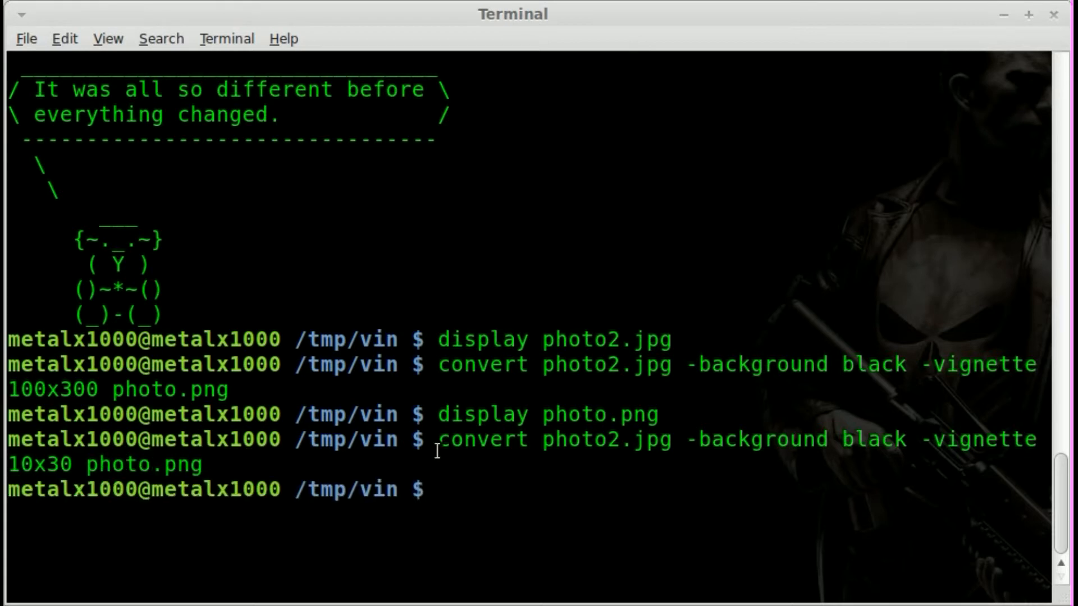
type("display photo.png")
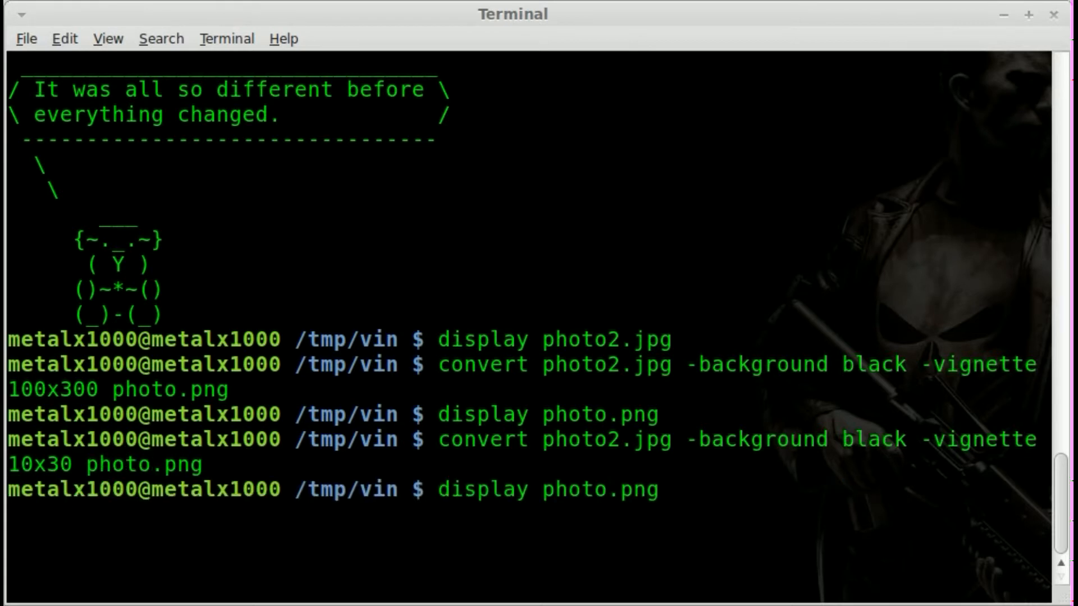
key("Return")
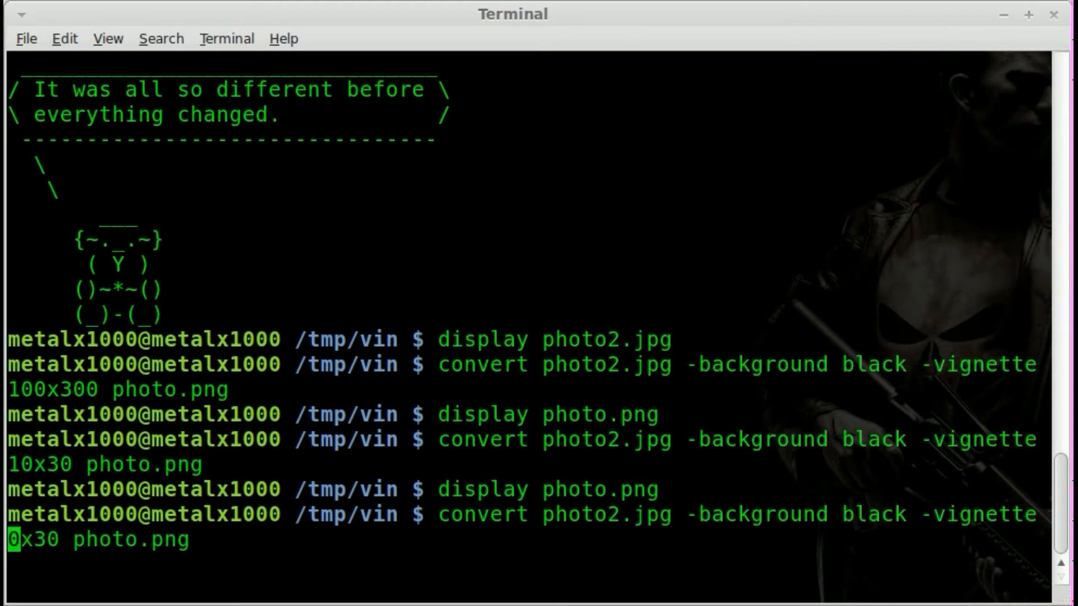
- Regenerate photo.png with a 500x1000 black vignette and display it
type("50")
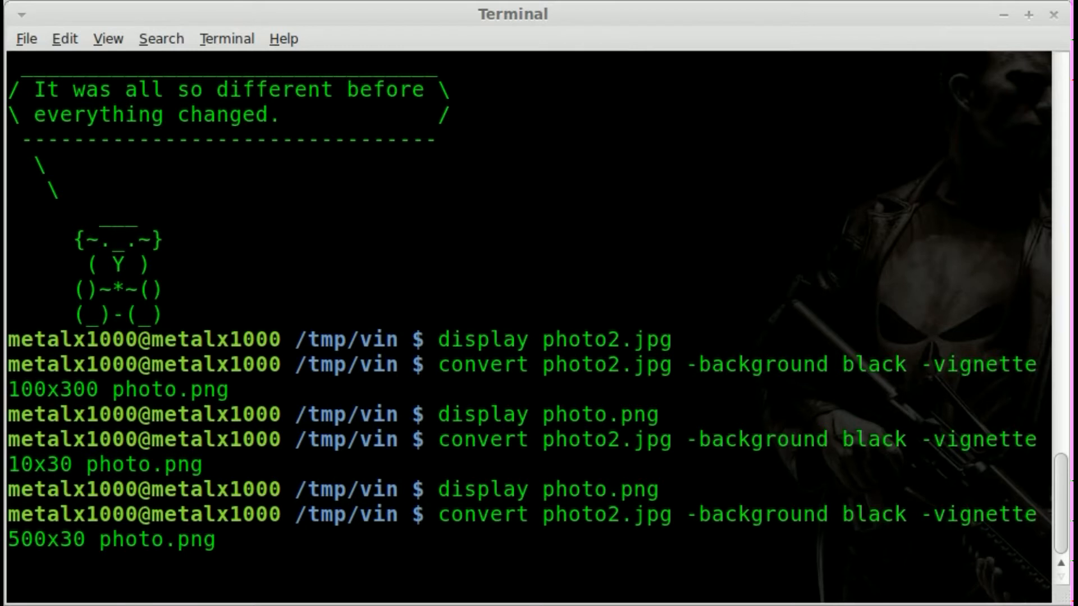
type("1000")
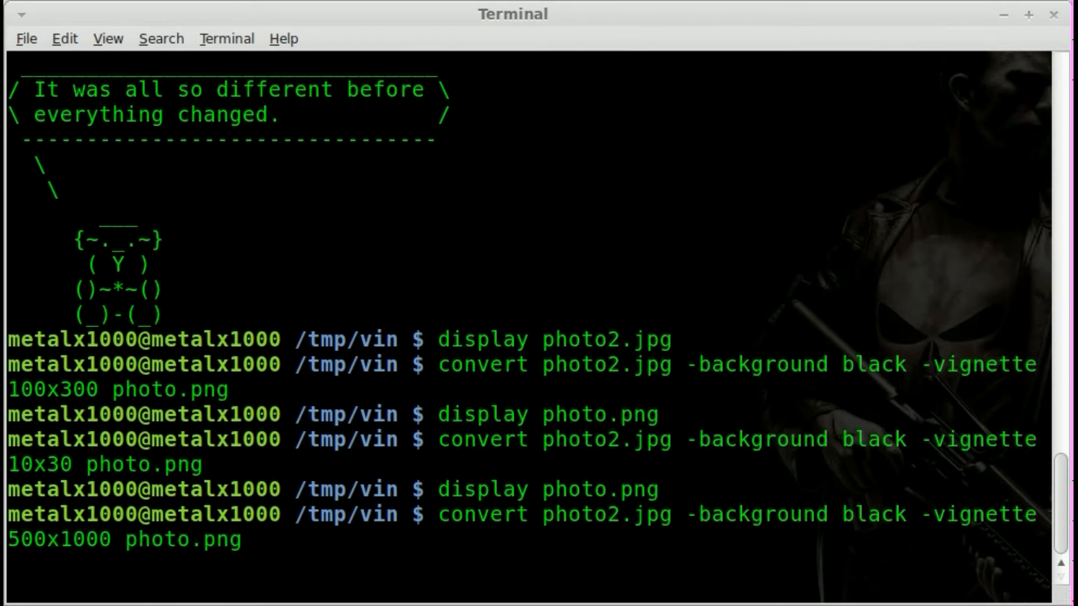
key("Return")
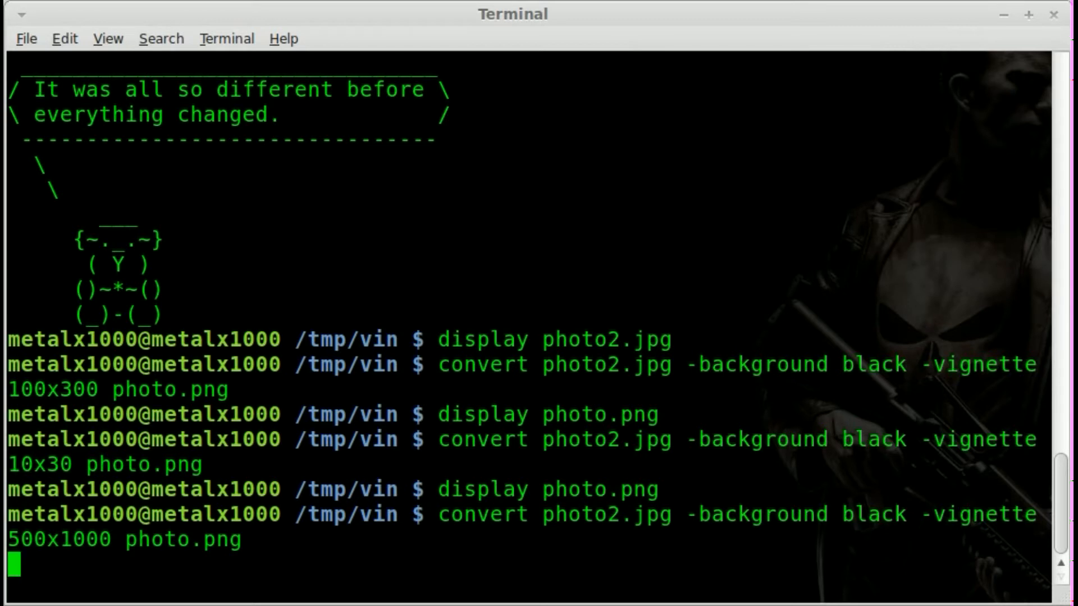
mouse_move(635, 171)
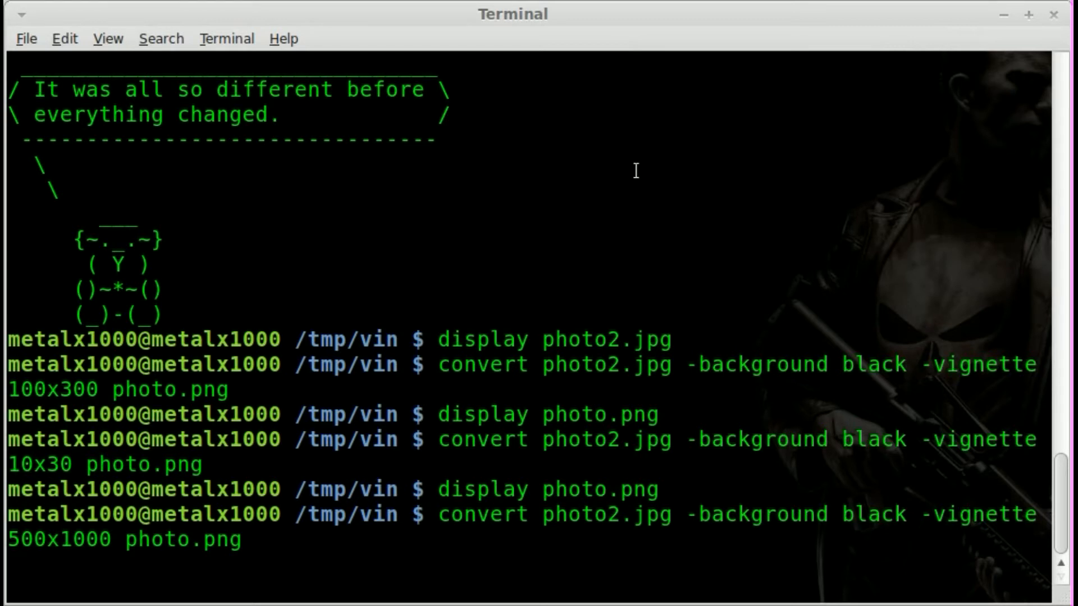
key("Return")
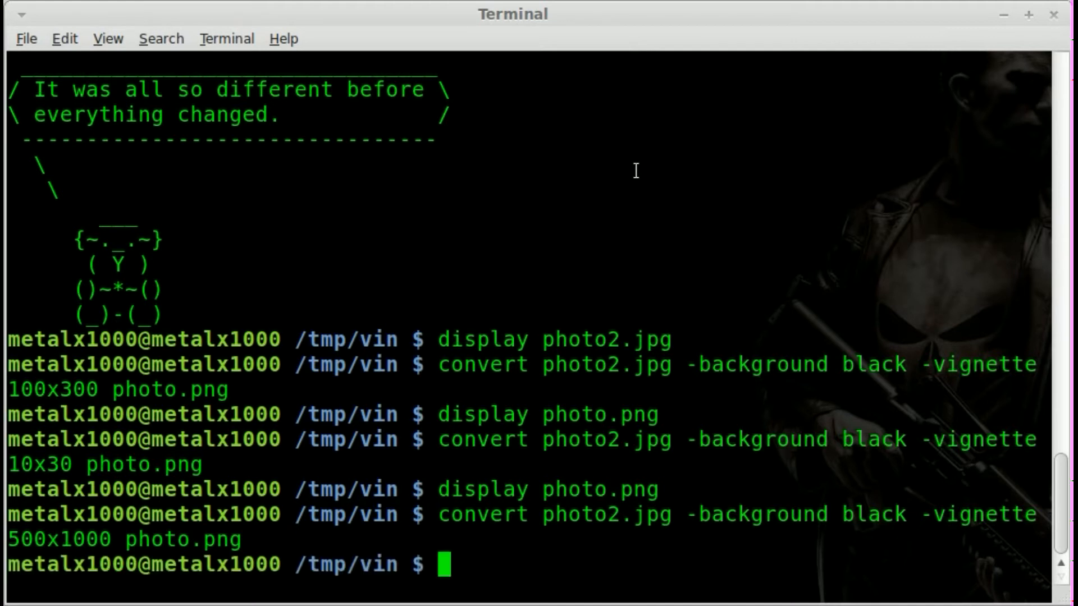
type("display photo.png")
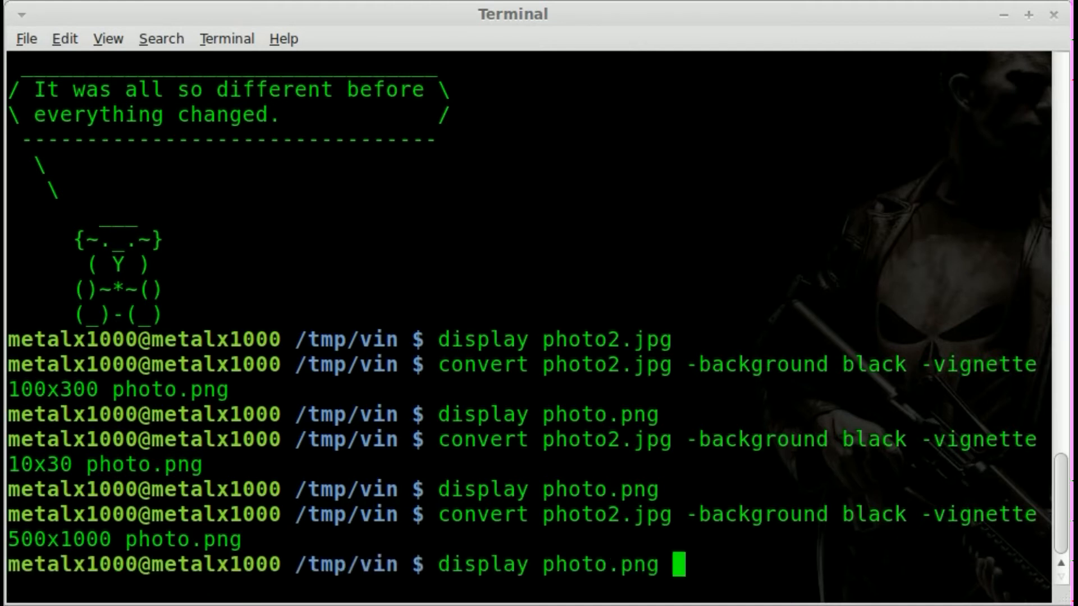
key("Return")
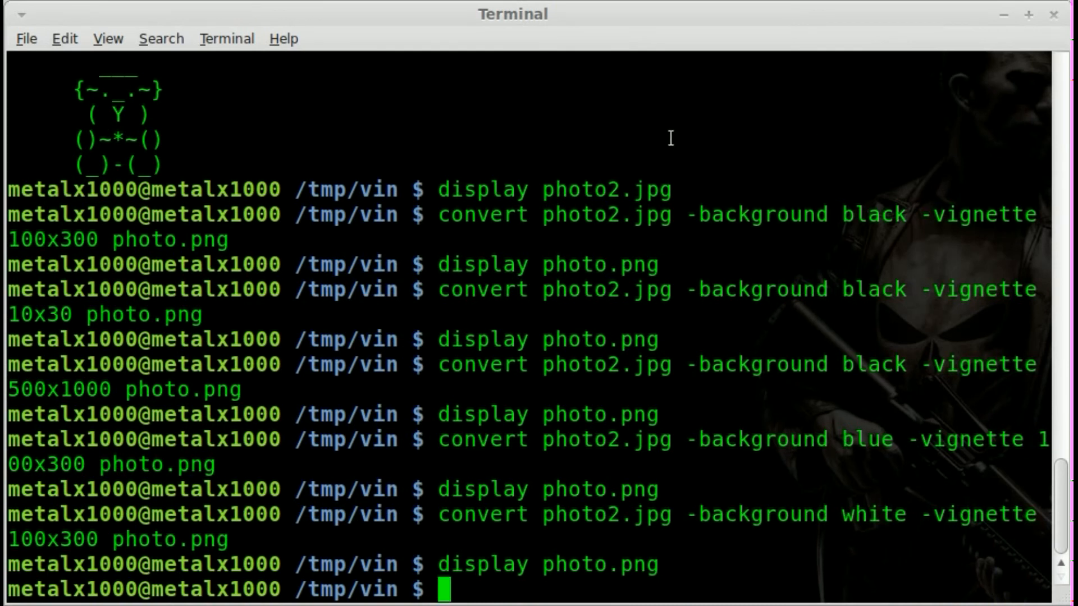
mouse_move(733, 468)
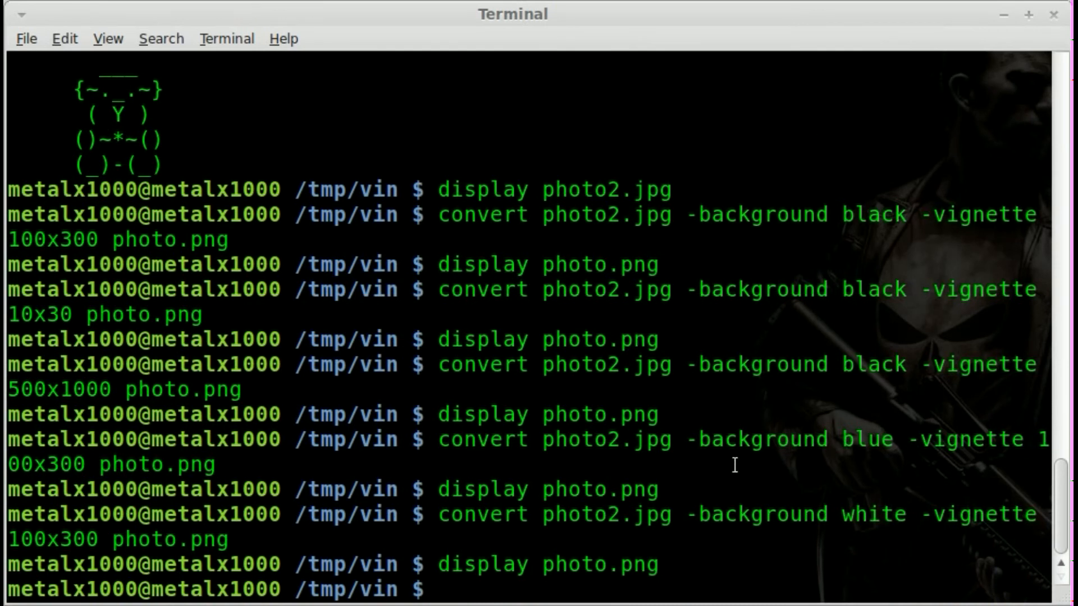